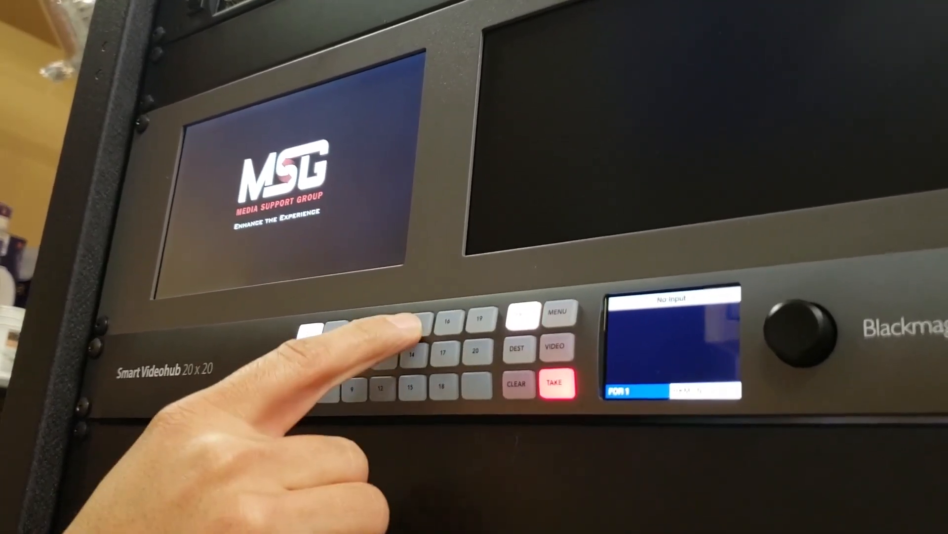
Route source 10, the NewTek balloon program feed, to monitor two and take it
{"action": "left_click", "coordinate": [551, 381]}
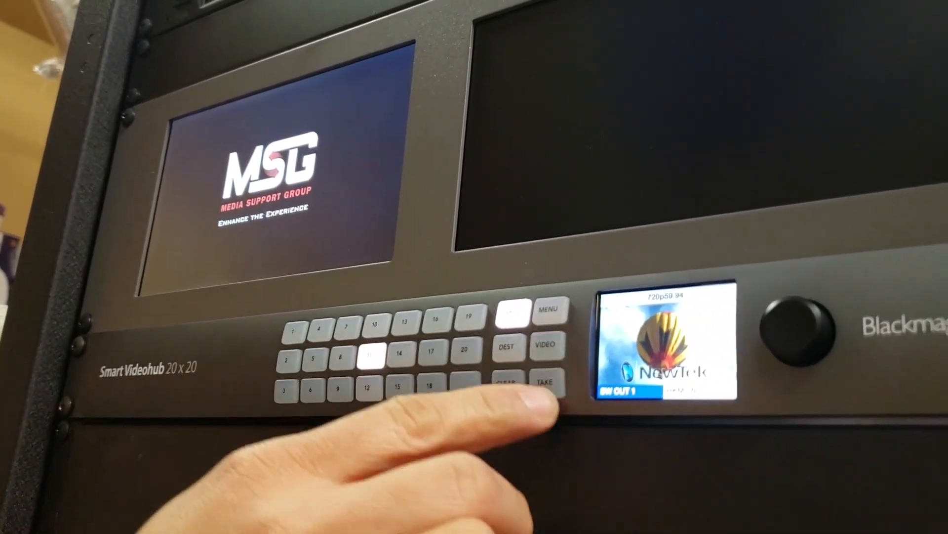
{"action": "left_click", "coordinate": [548, 385]}
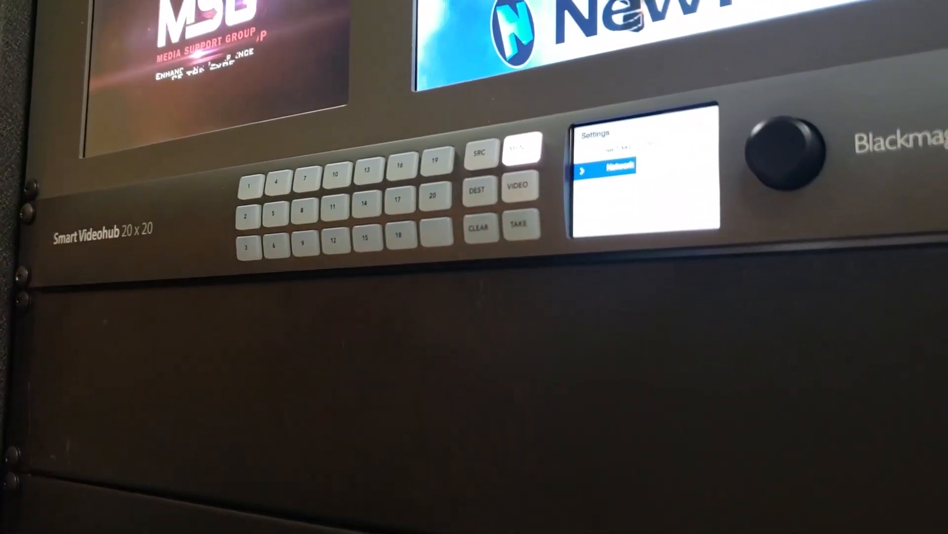
Show the Settings menu on the front-panel LCD
{"action": "left_click", "coordinate": [519, 242]}
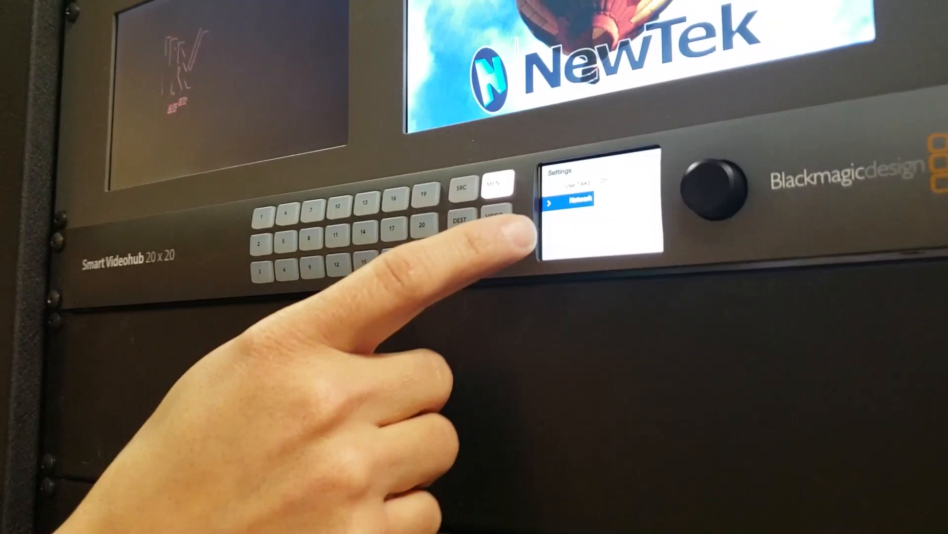
Try the take-mode setting, then view the Network settings details
{"action": "left_click", "coordinate": [491, 241]}
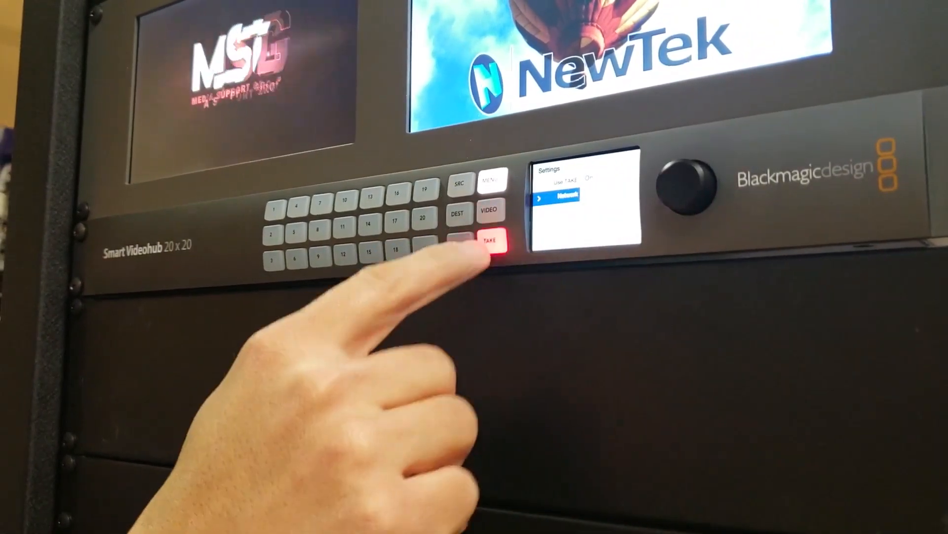
{"action": "left_click", "coordinate": [491, 244]}
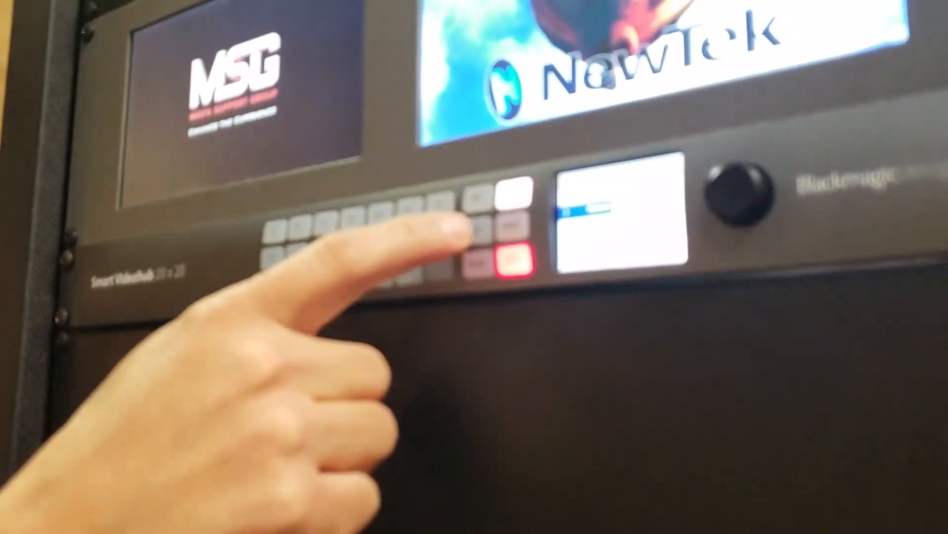
{"action": "left_click", "coordinate": [511, 248]}
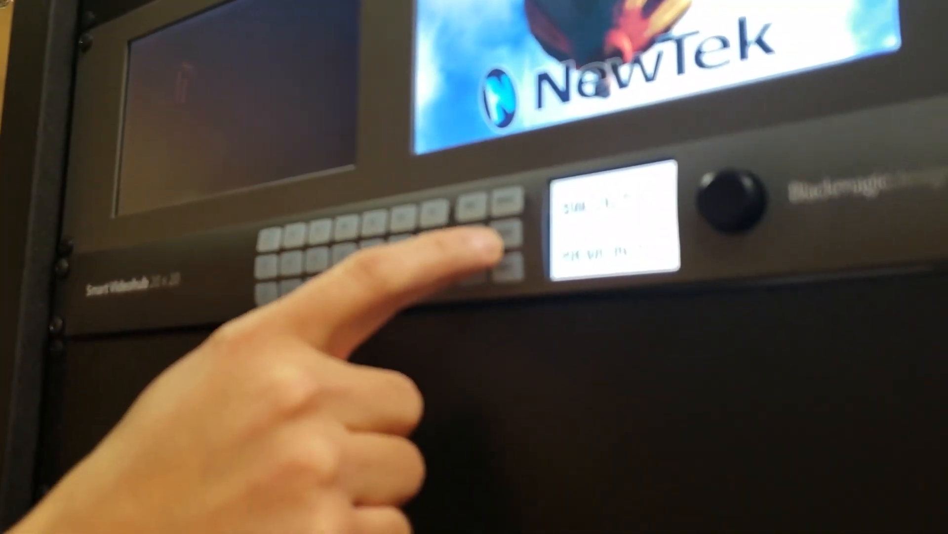